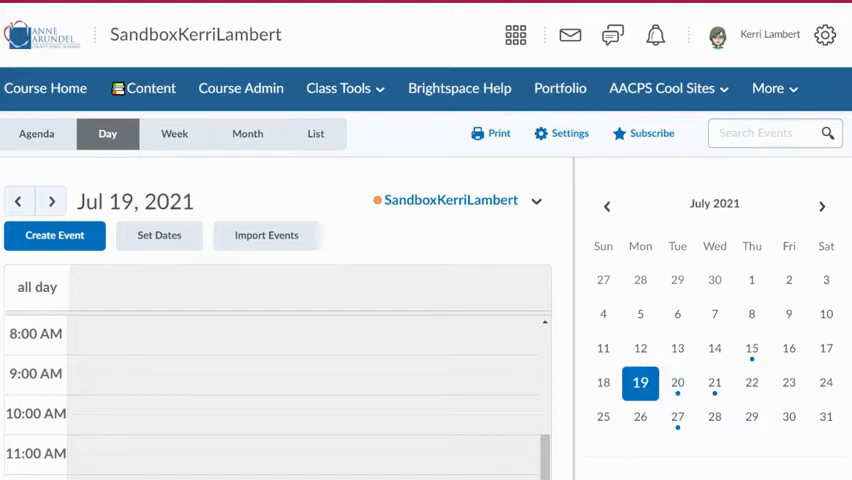
# Step: Open a blank Create Event form for the SandboxKerriLambert course calendar
pyautogui.scroll(-3)
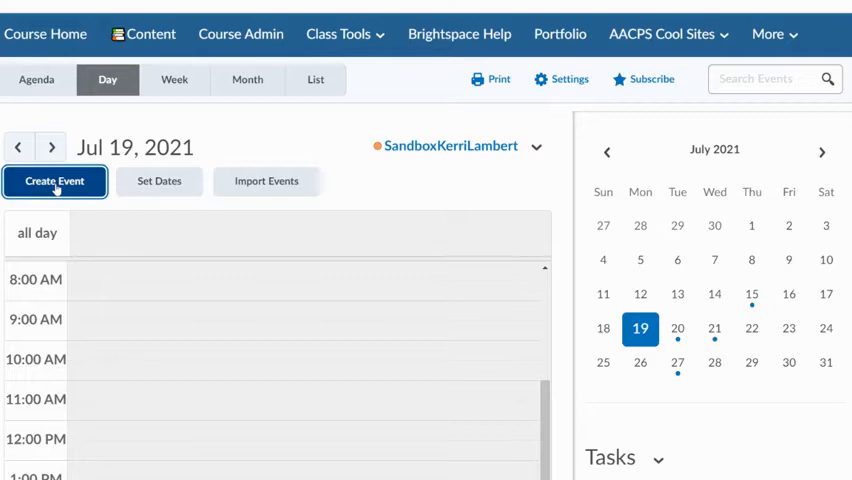
pyautogui.click(54, 181)
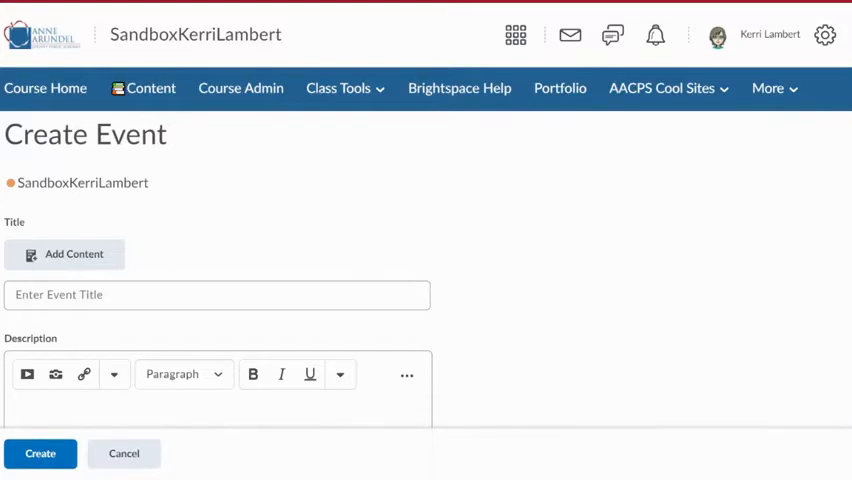
pyautogui.scroll(-3)
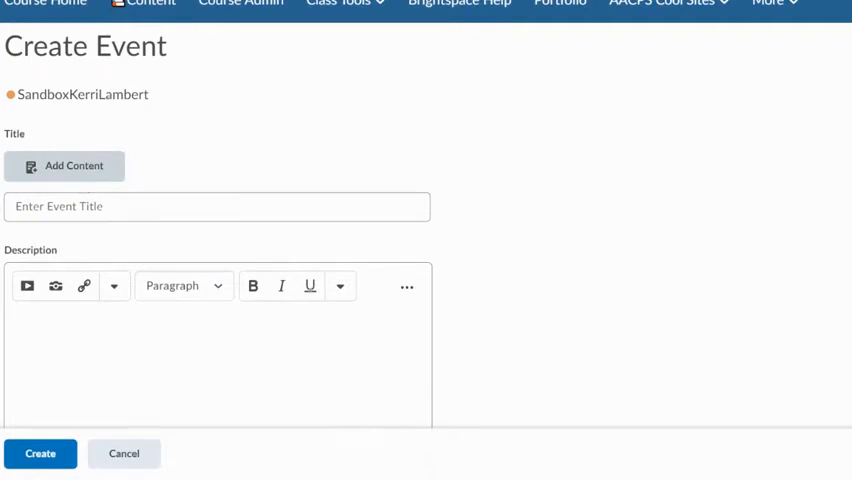
pyautogui.click(216, 206)
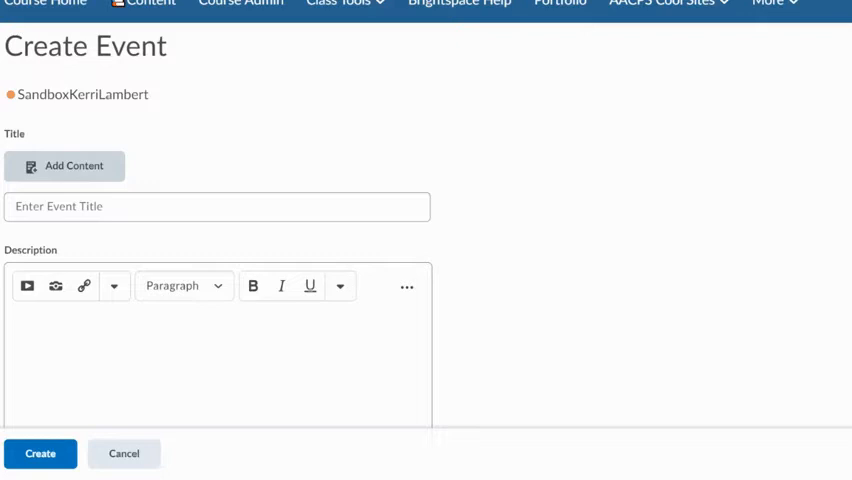
# Step: Link the event to Diagraphs- Option 2 under Week of 4/26/21 > Reading > Foundational Literacy
pyautogui.click(70, 165)
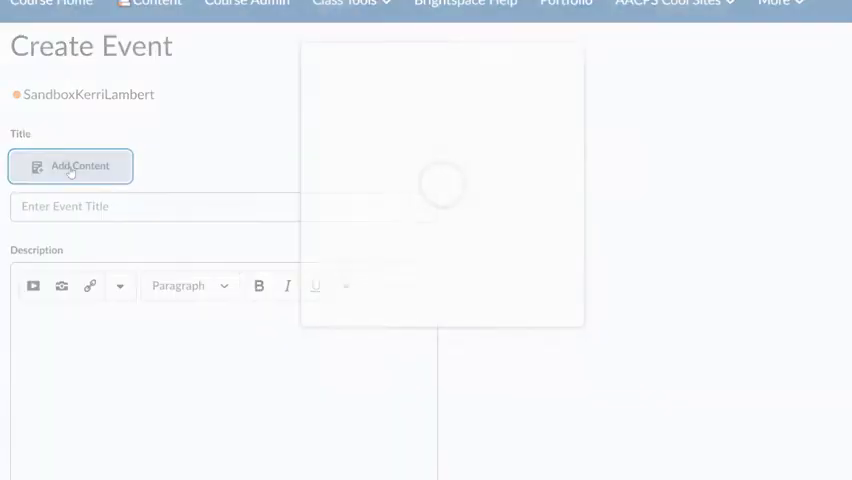
pyautogui.click(70, 166)
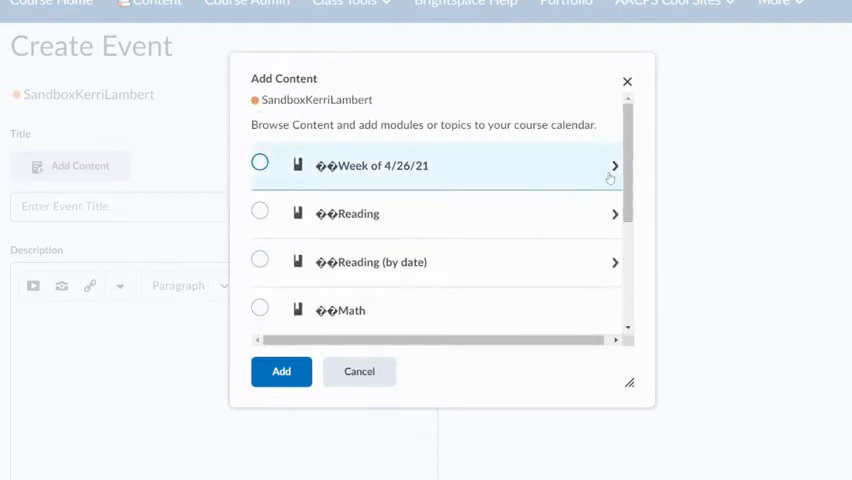
pyautogui.click(615, 165)
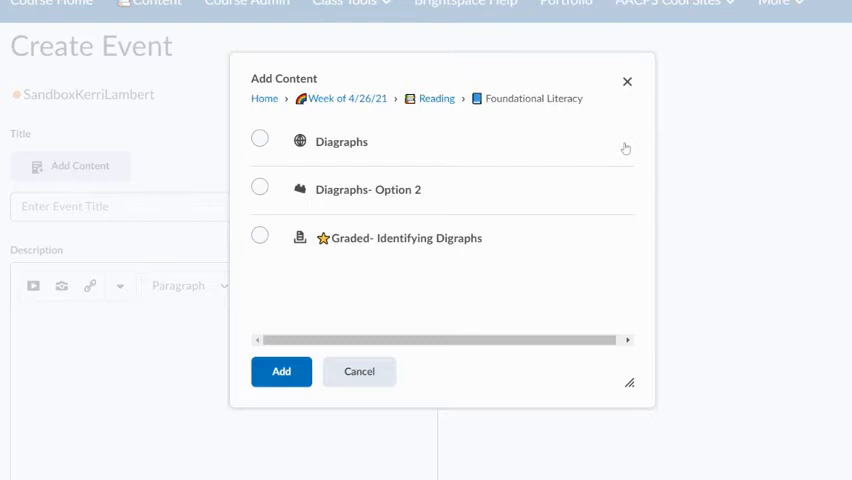
pyautogui.click(260, 186)
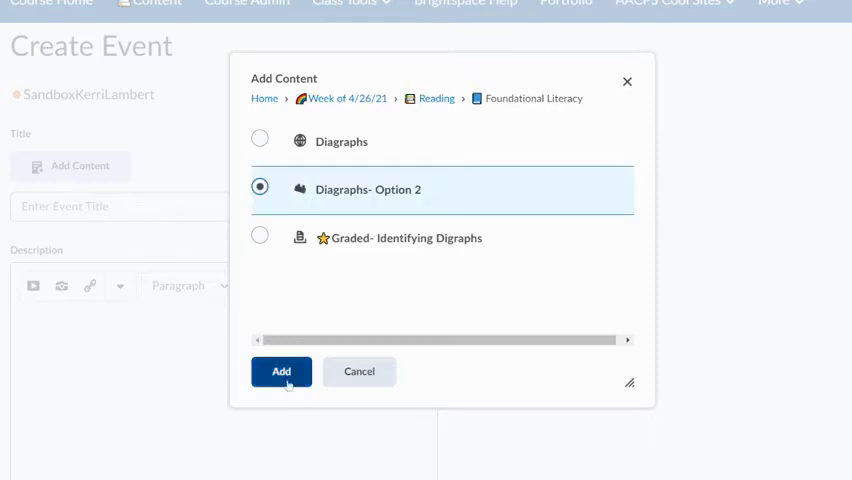
pyautogui.click(281, 371)
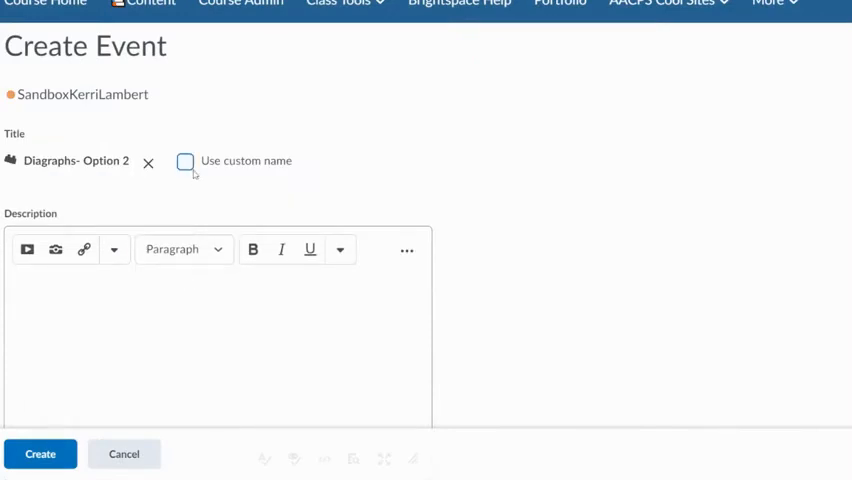
# Step: Enable Use custom name and title the event 'Graded Assignment- Diagraphs'
pyautogui.click(185, 160)
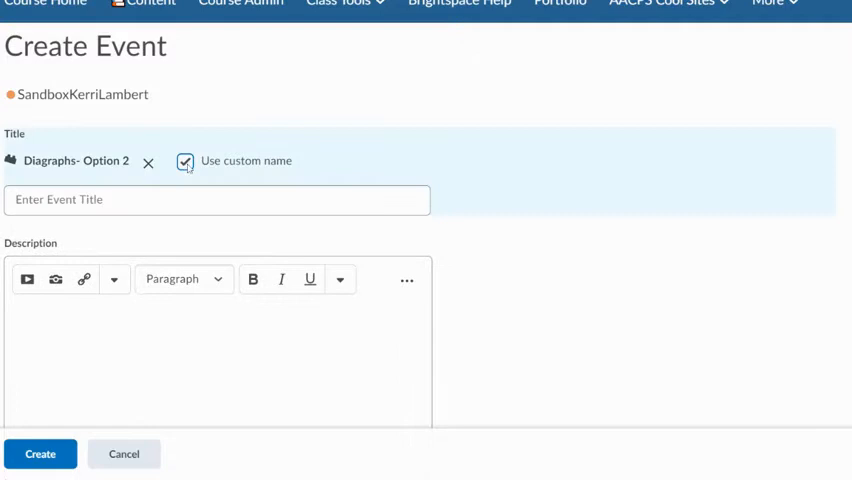
pyautogui.click(217, 199)
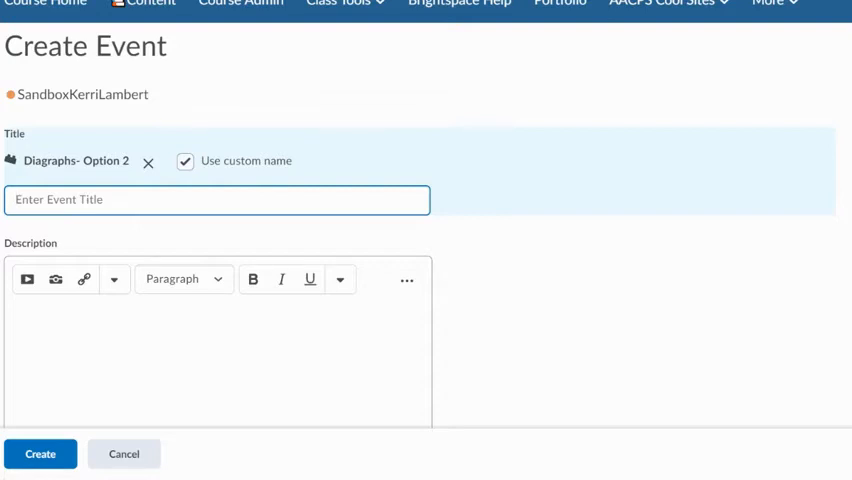
pyautogui.write('pend')
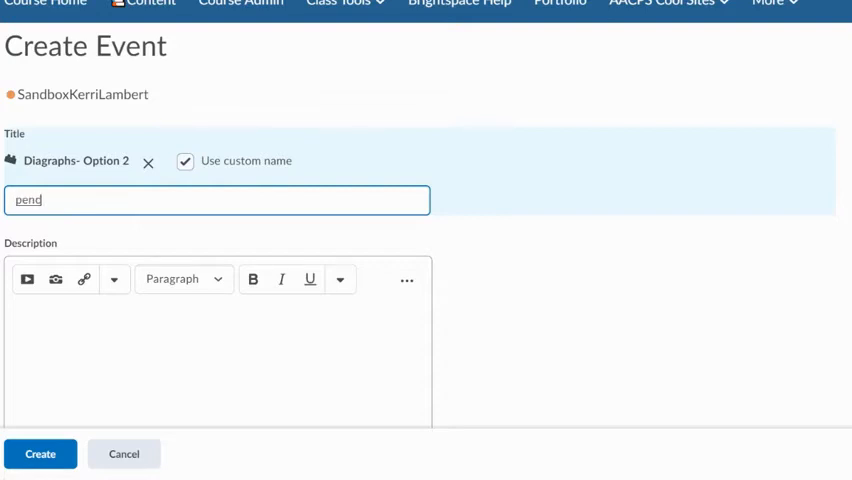
pyautogui.write('c')
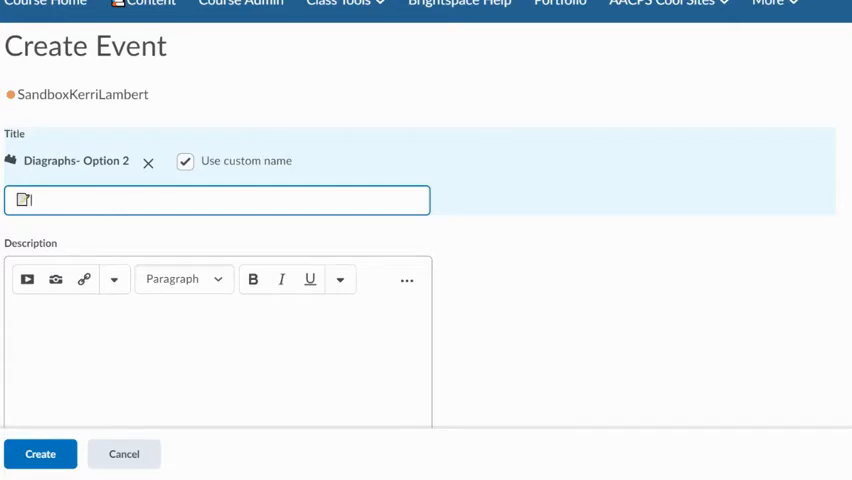
pyautogui.write('Graded A')
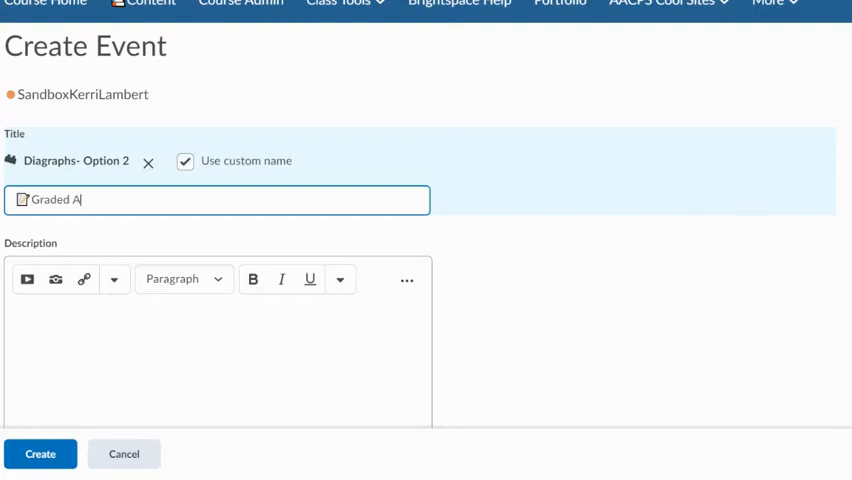
pyautogui.write('ssignment')
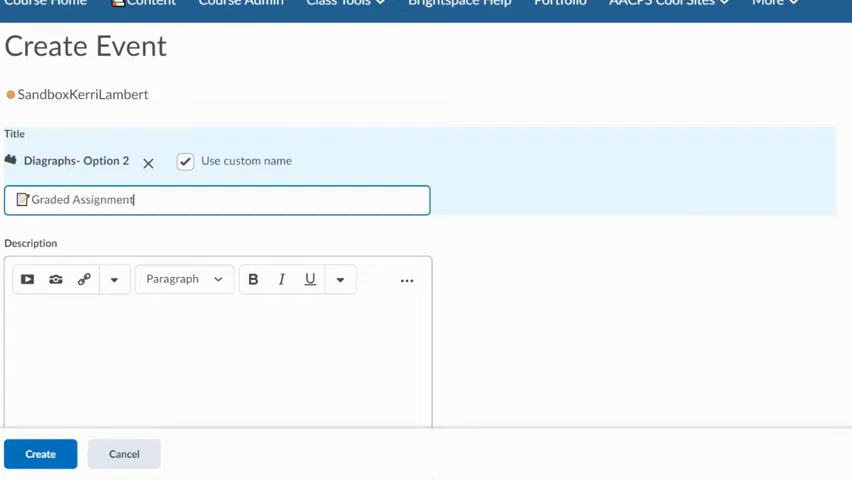
pyautogui.write('- Diagrpahs')
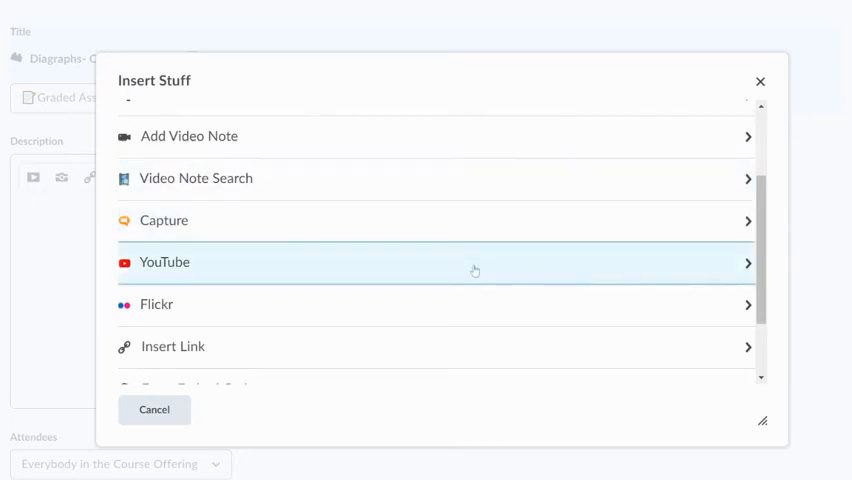
pyautogui.scroll(-3)
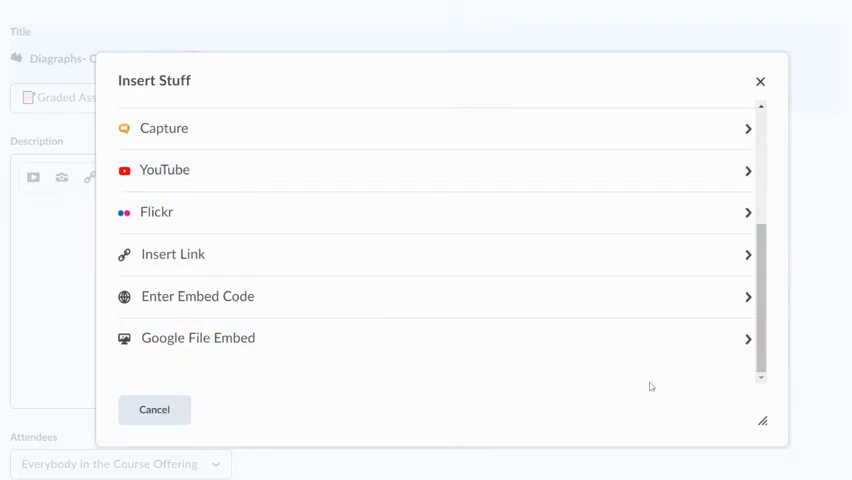
pyautogui.click(154, 409)
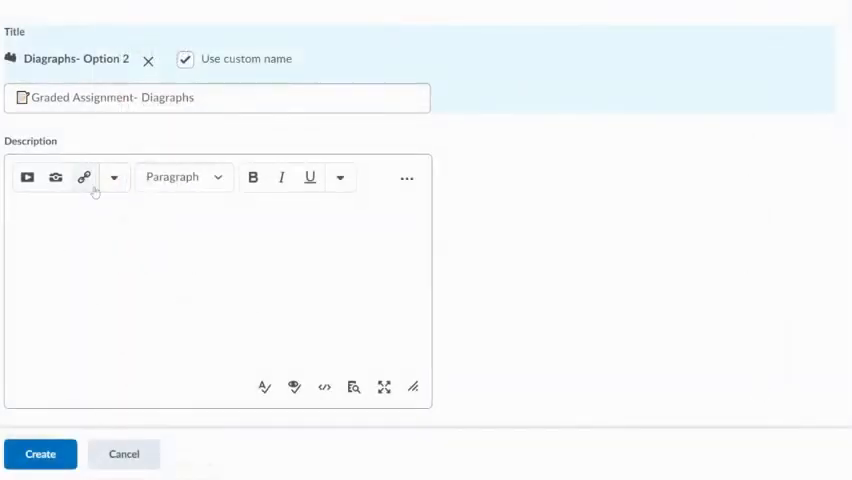
# Step: Browse the description's Insert Quicklink list and close it without inserting anything
pyautogui.click(84, 178)
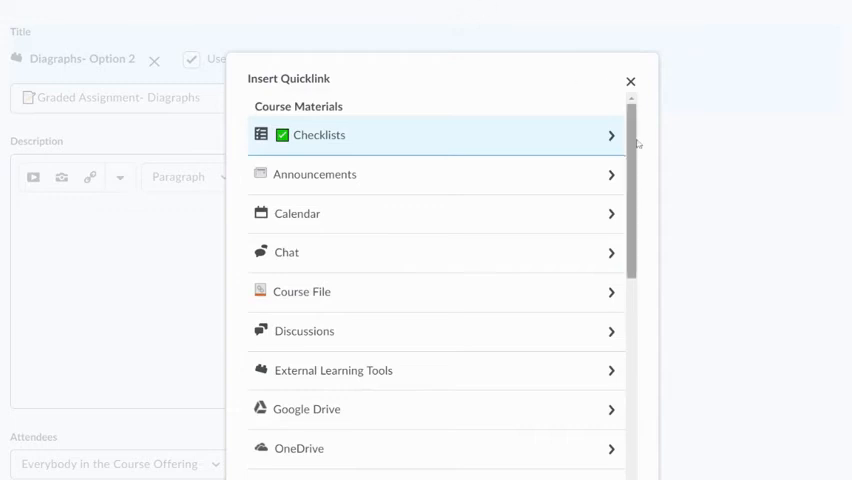
pyautogui.moveTo(638, 144)
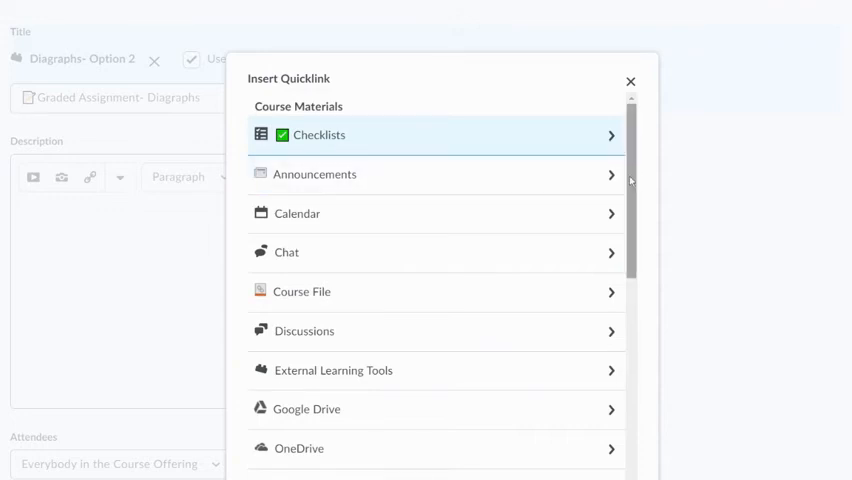
pyautogui.scroll(-3)
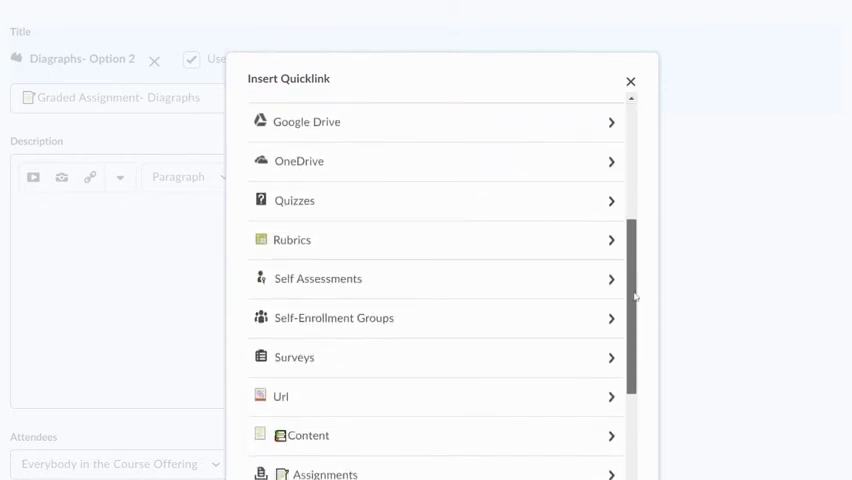
pyautogui.scroll(-3)
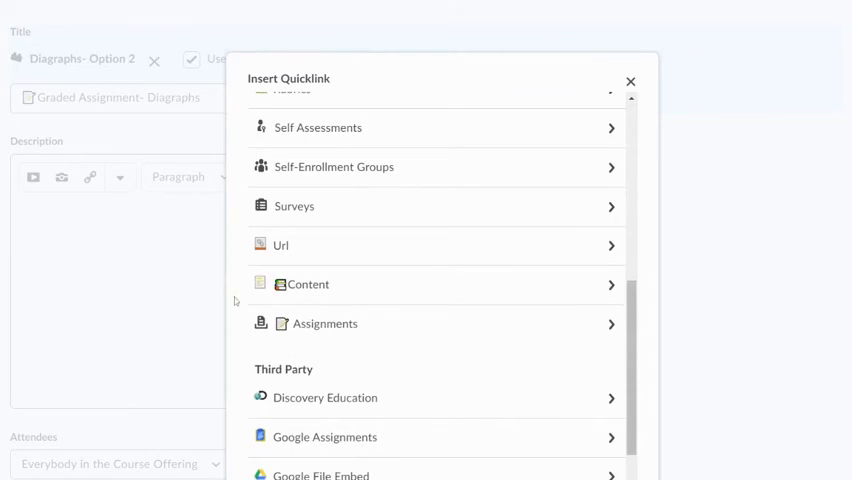
pyautogui.click(630, 81)
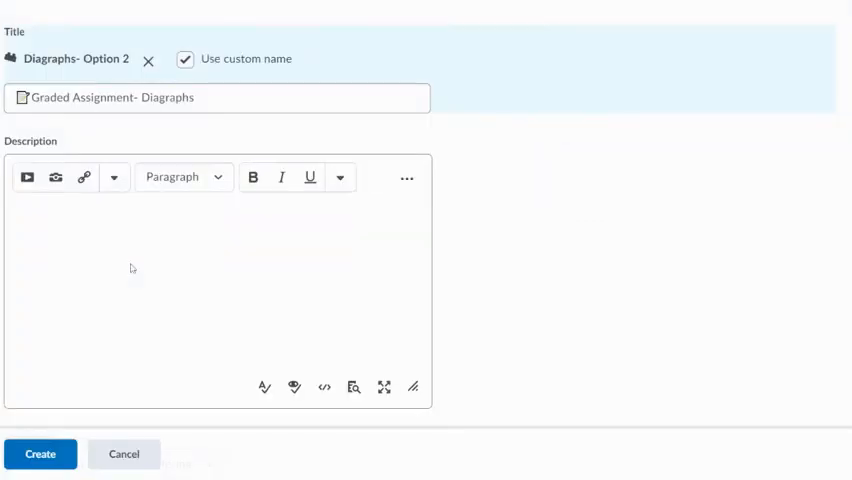
pyautogui.scroll(-3)
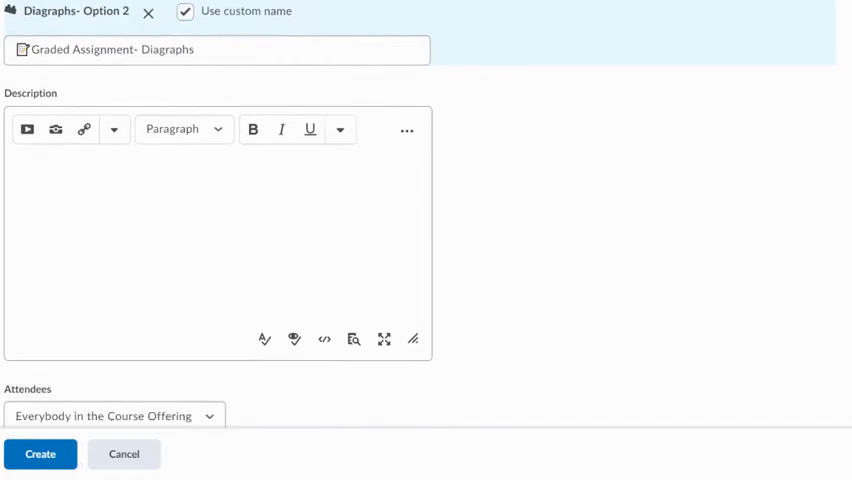
pyautogui.scroll(-3)
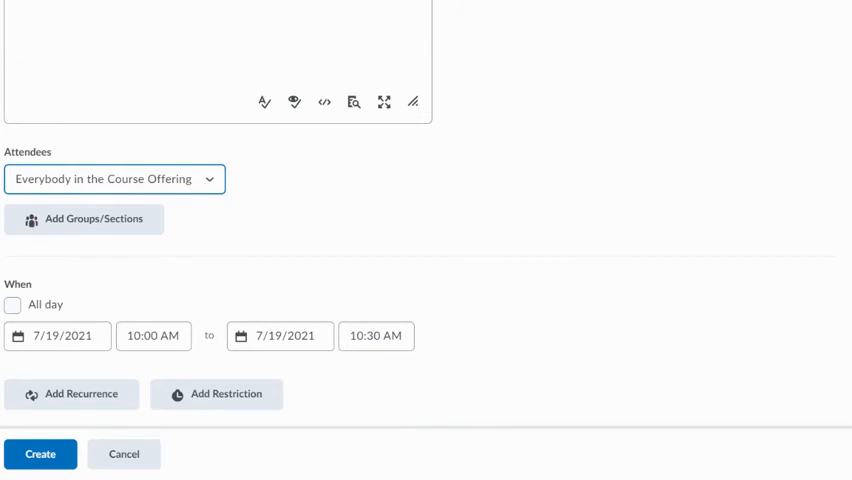
pyautogui.moveTo(156, 200)
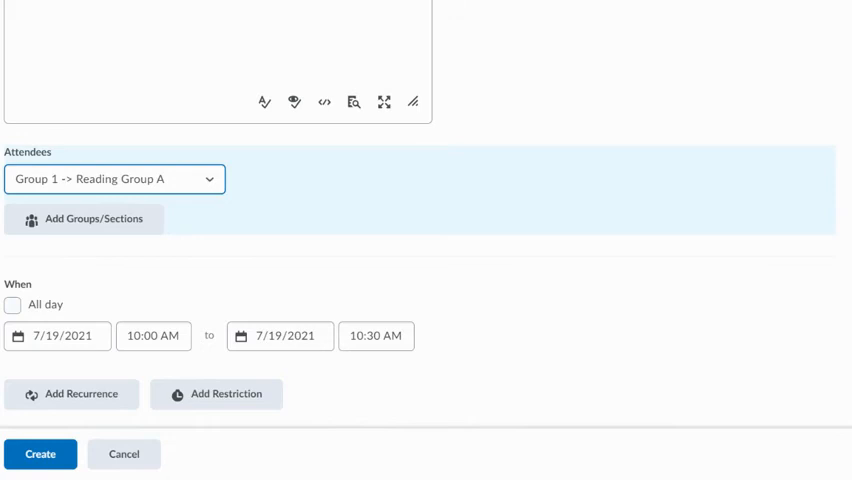
pyautogui.moveTo(213, 183)
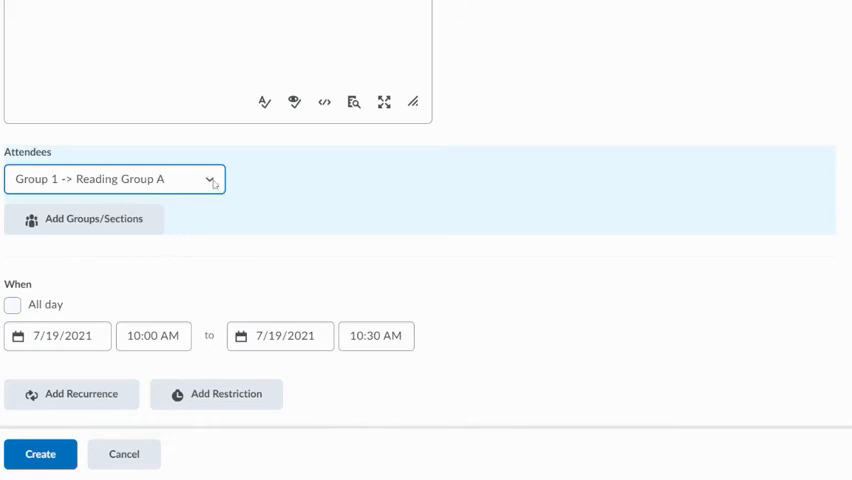
pyautogui.click(114, 178)
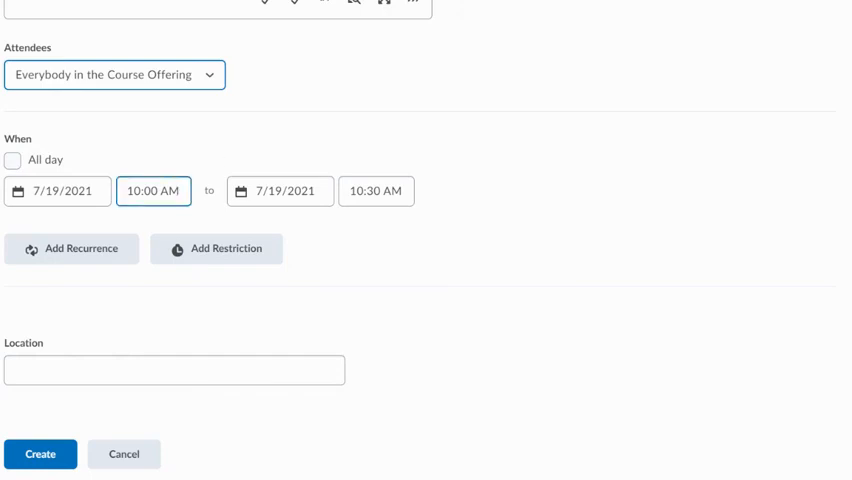
# Step: Set the event start time to 12:00 PM, ending 12:30 PM on 7/19/2021
pyautogui.click(153, 191)
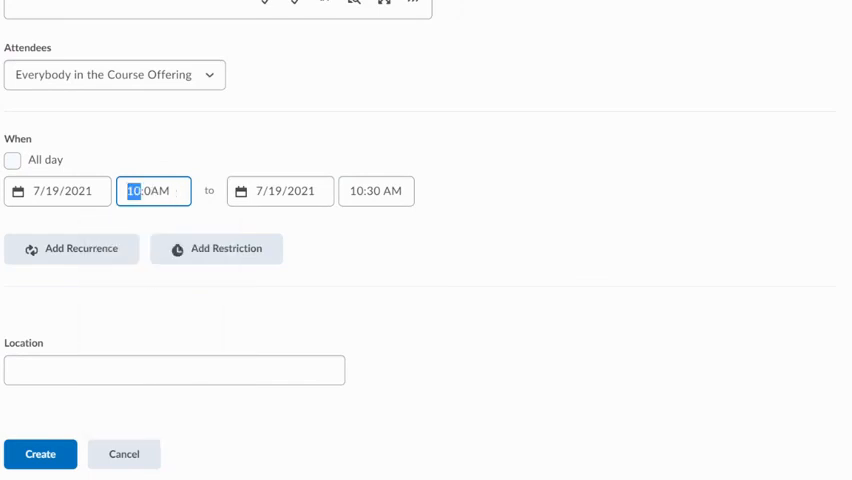
pyautogui.click(153, 191)
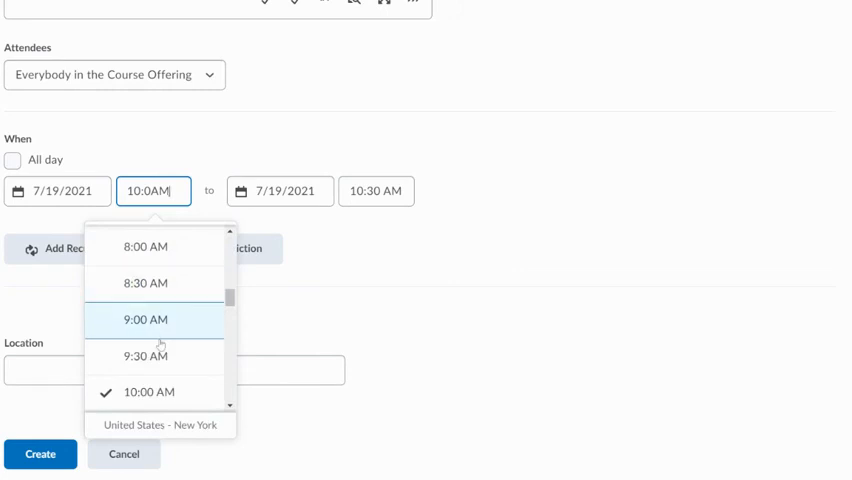
pyautogui.scroll(-3)
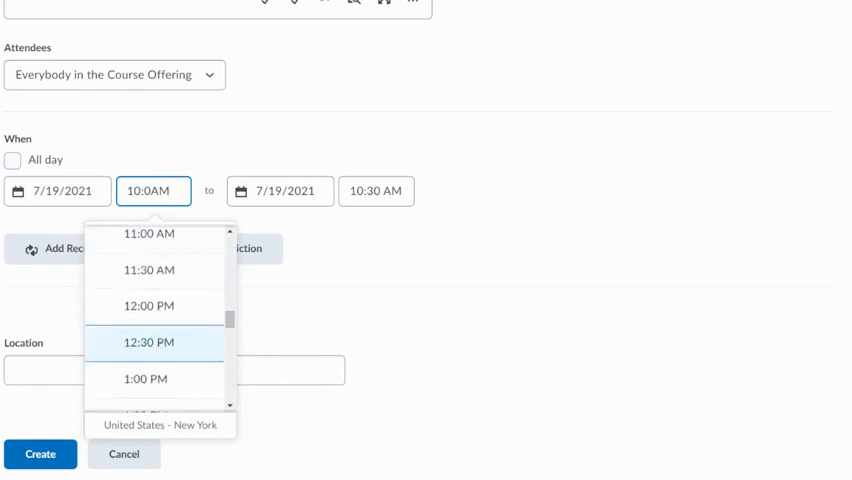
pyautogui.click(148, 306)
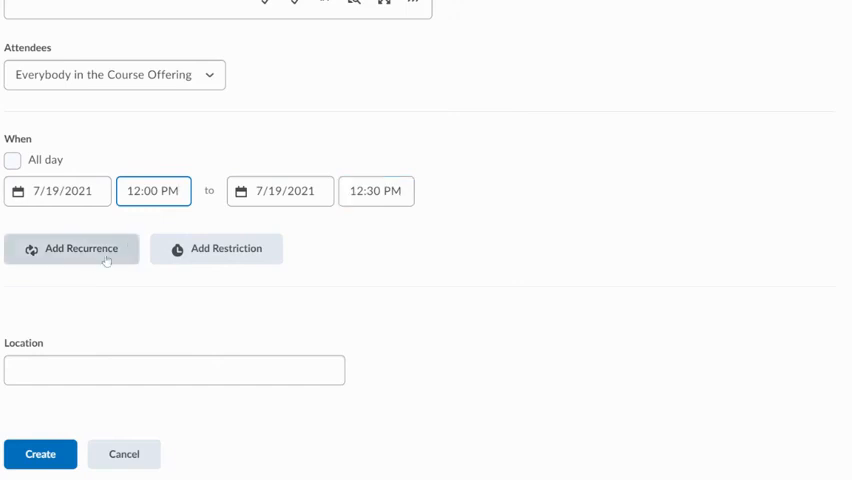
pyautogui.moveTo(93, 263)
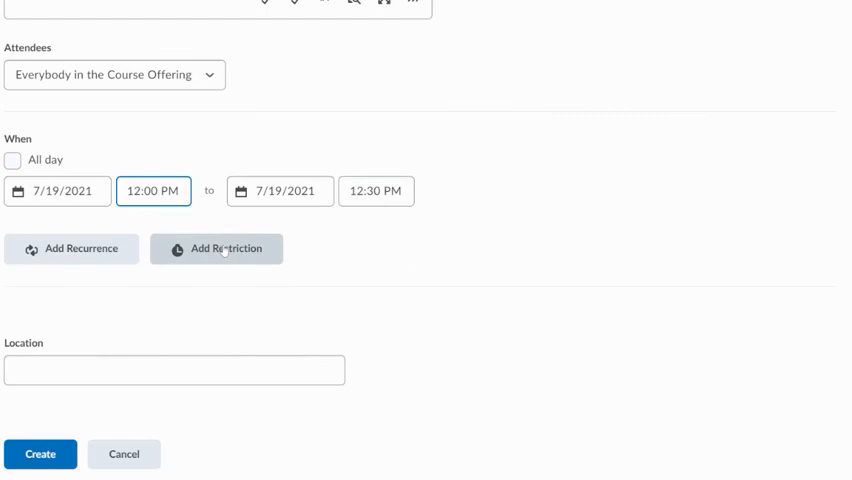
pyautogui.moveTo(224, 252)
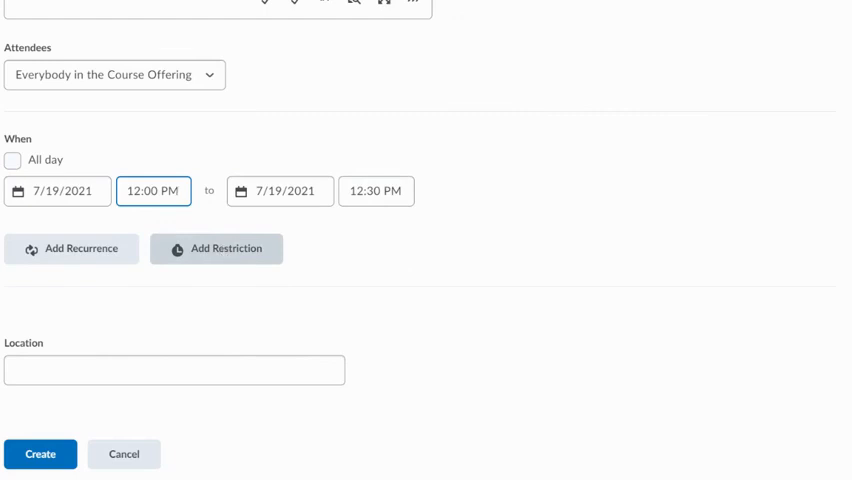
# Step: Add a visibility restriction keeping the event hidden until 0 days before it starts
pyautogui.click(216, 248)
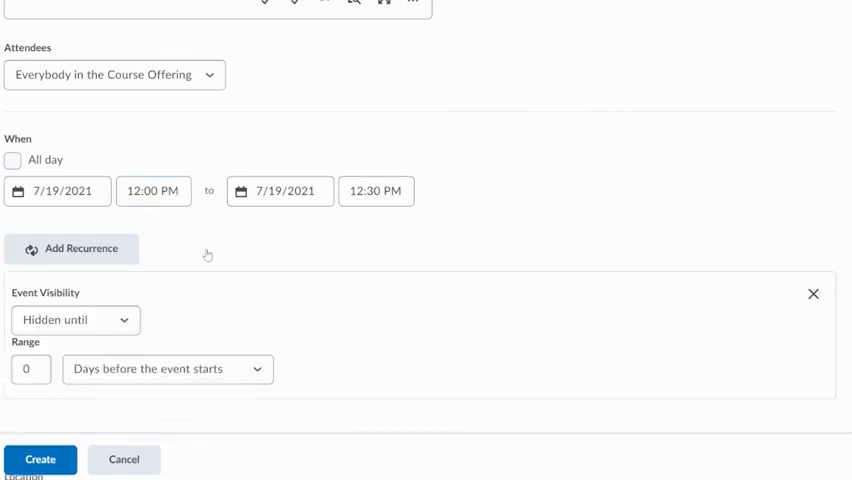
pyautogui.click(75, 320)
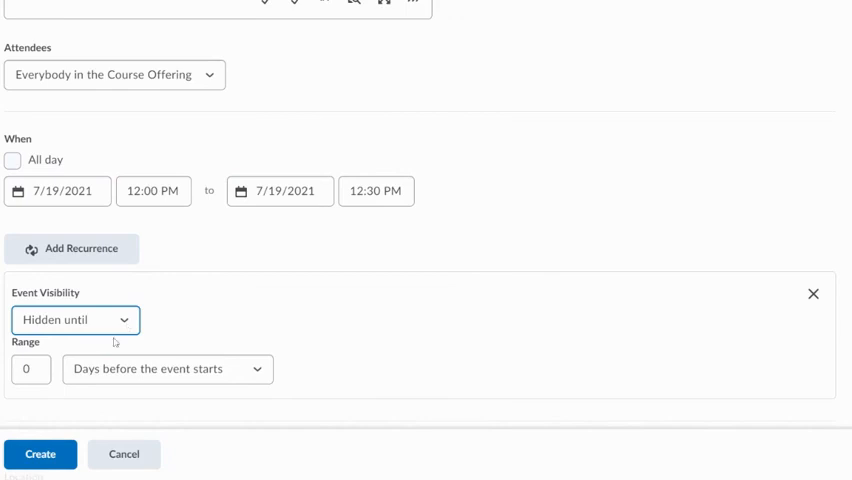
pyautogui.moveTo(264, 304)
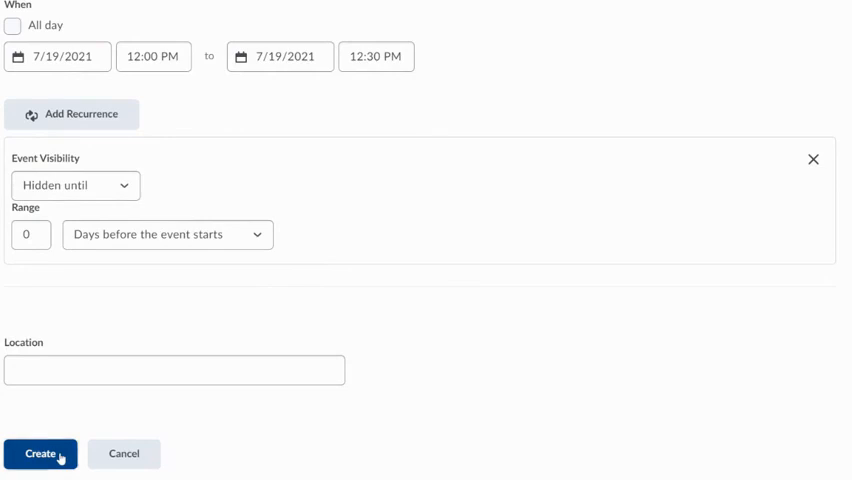
# Step: Create the event and view it at 12:00 PM on the Jul 19 day calendar
pyautogui.click(40, 453)
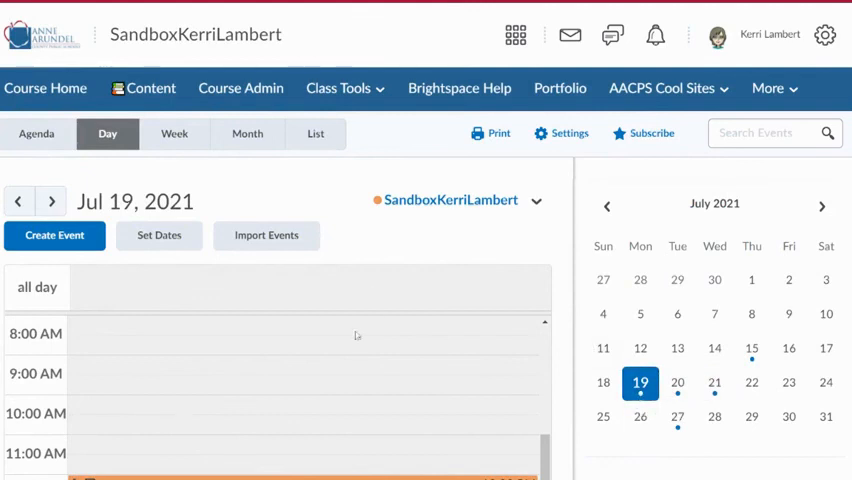
pyautogui.scroll(-3)
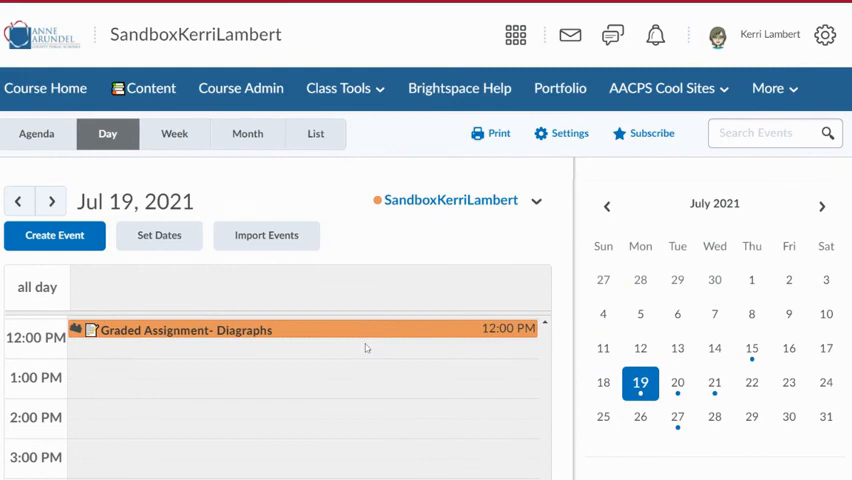